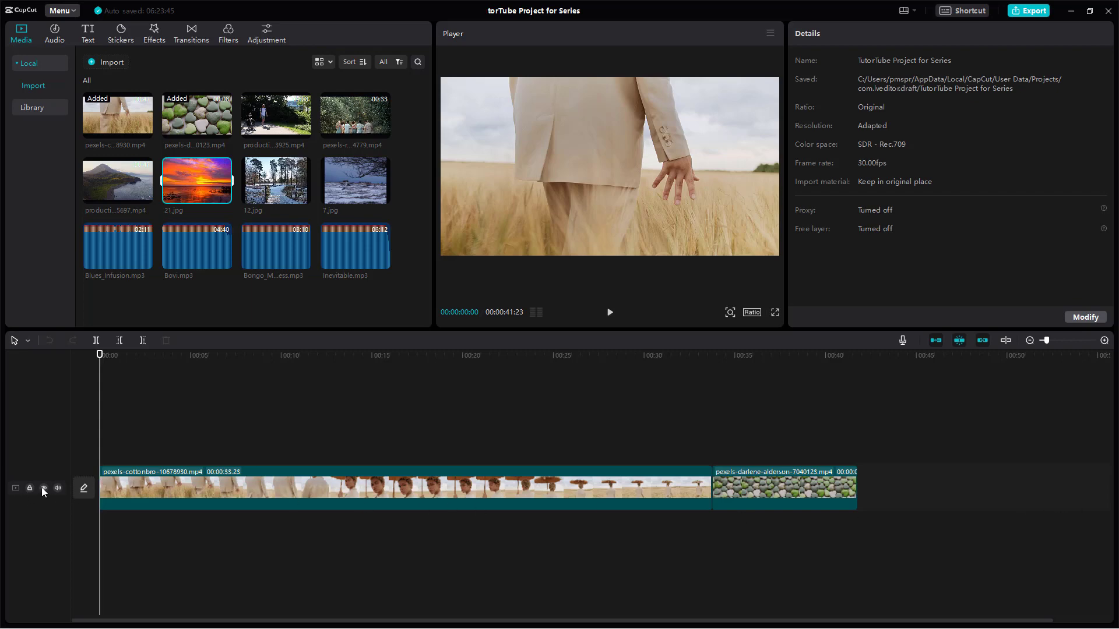
mouse_move(424, 473)
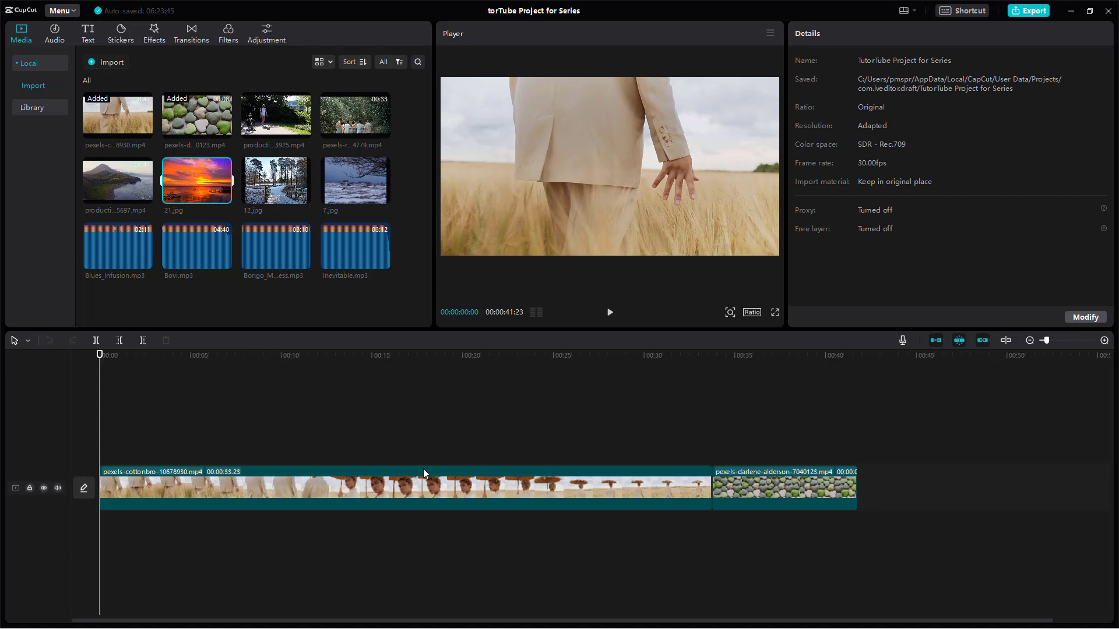
mouse_move(322, 440)
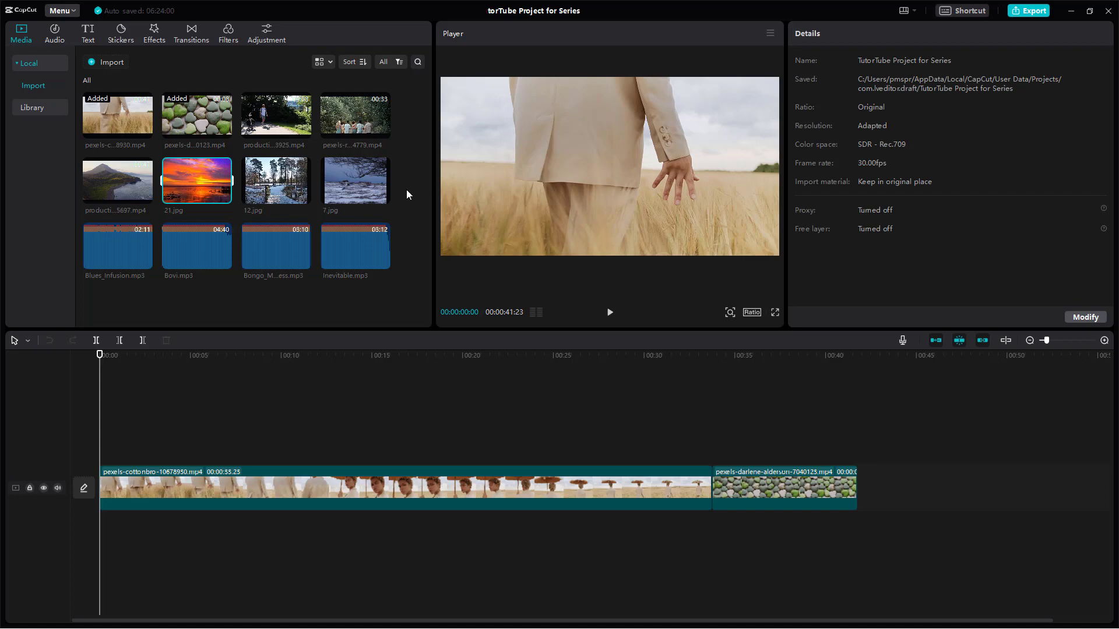
Add the production ID 4423925 walking clip on a new track above the main video and select it
left_click(333, 200)
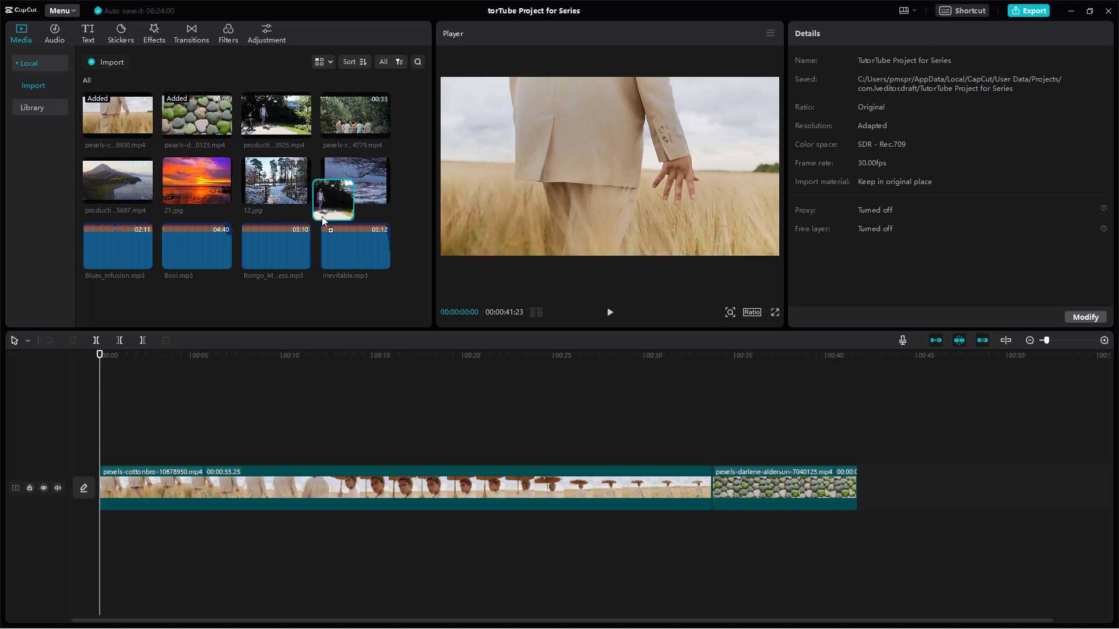
left_click_drag(331, 197, 219, 442)
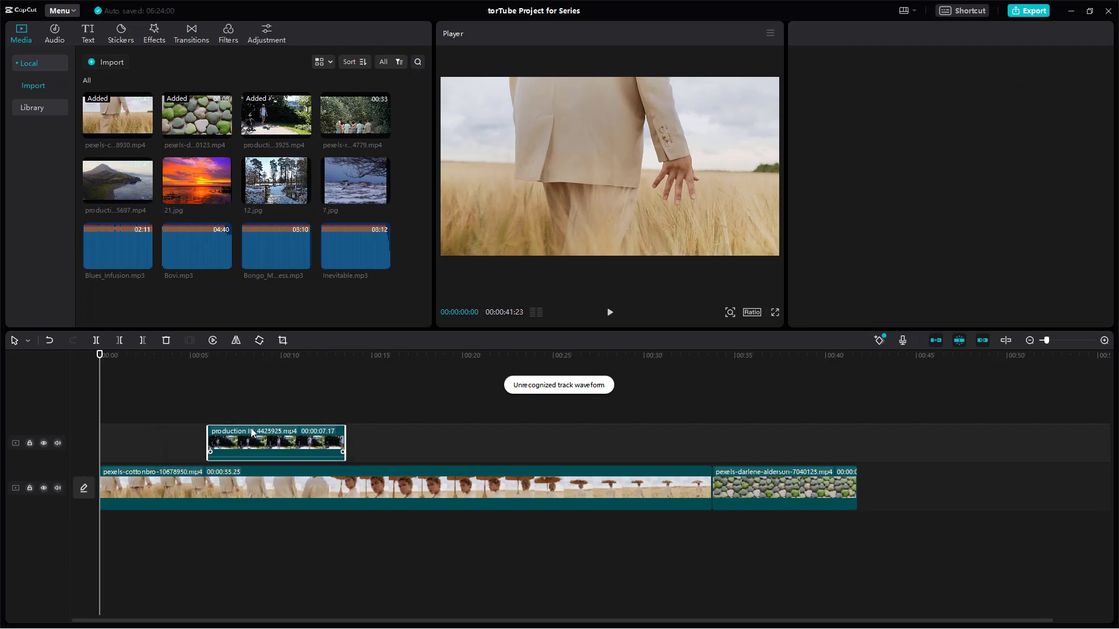
left_click(276, 442)
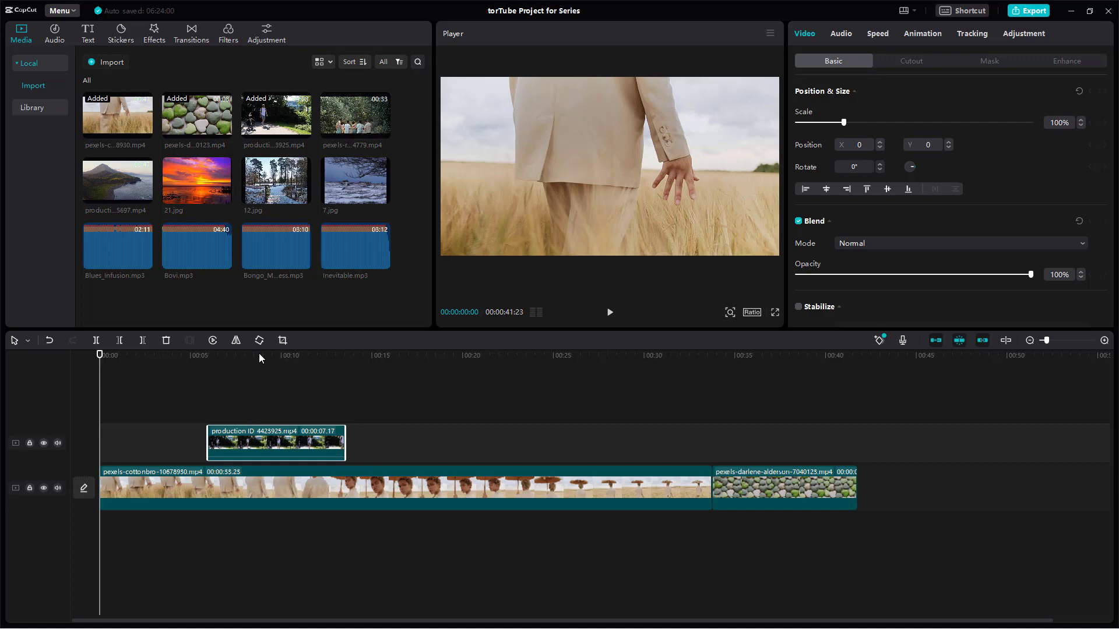
Move the playhead onto the walking overlay clip, around the eight-second mark
left_click(258, 355)
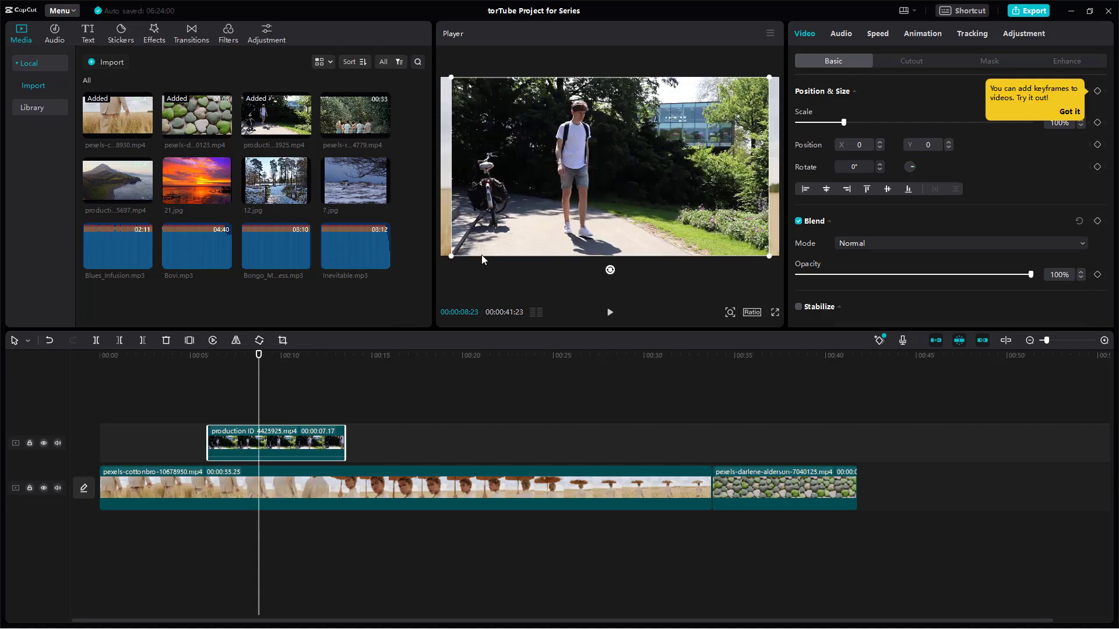
mouse_move(268, 483)
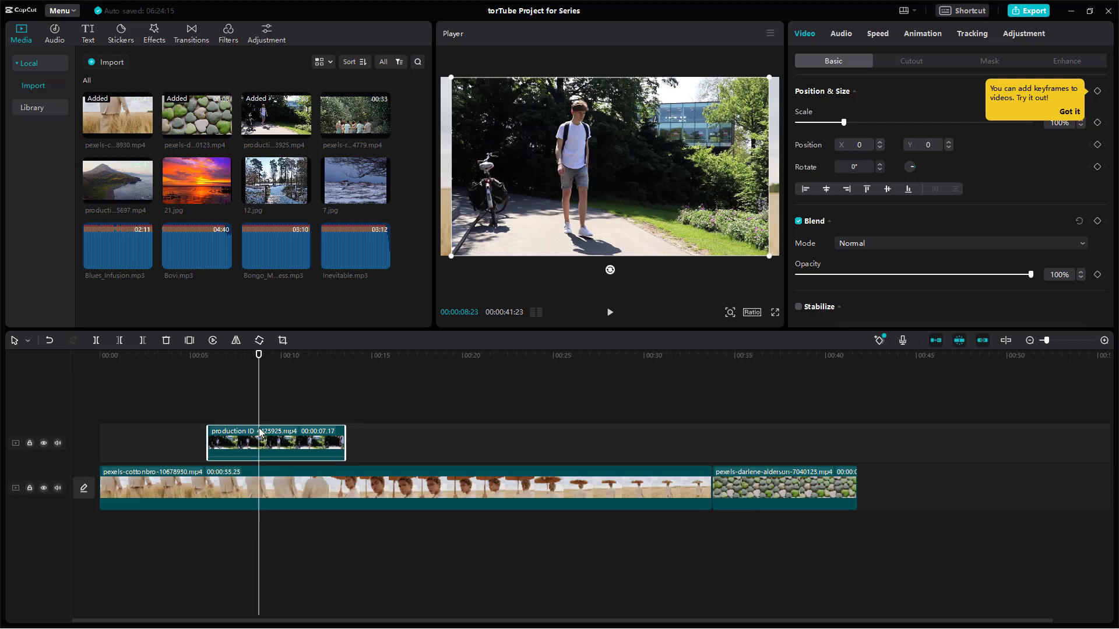
mouse_move(290, 395)
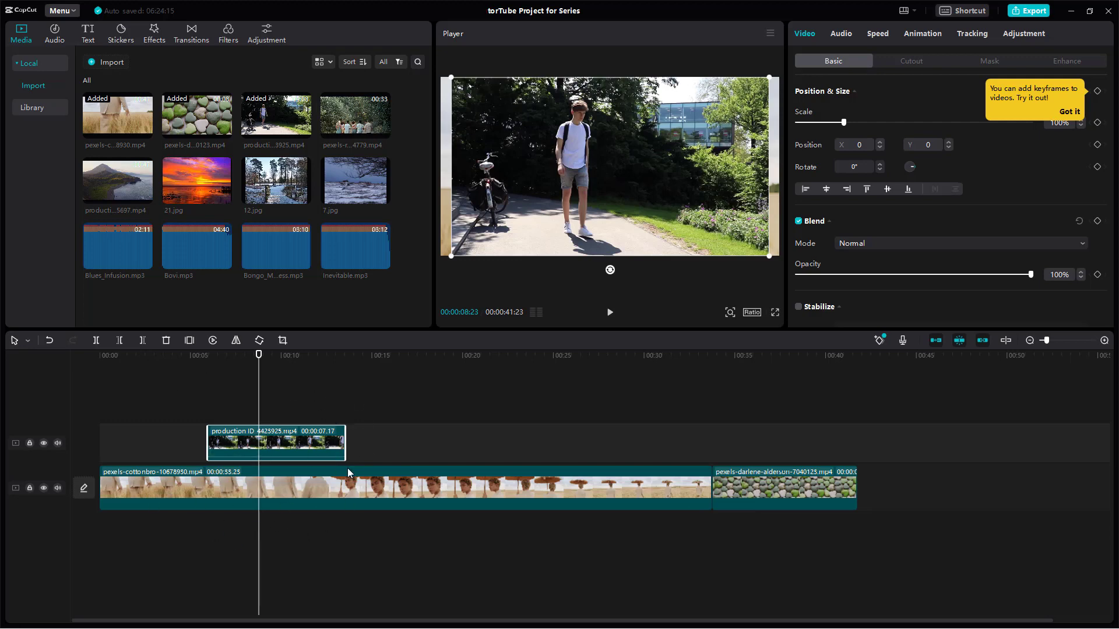
mouse_move(445, 92)
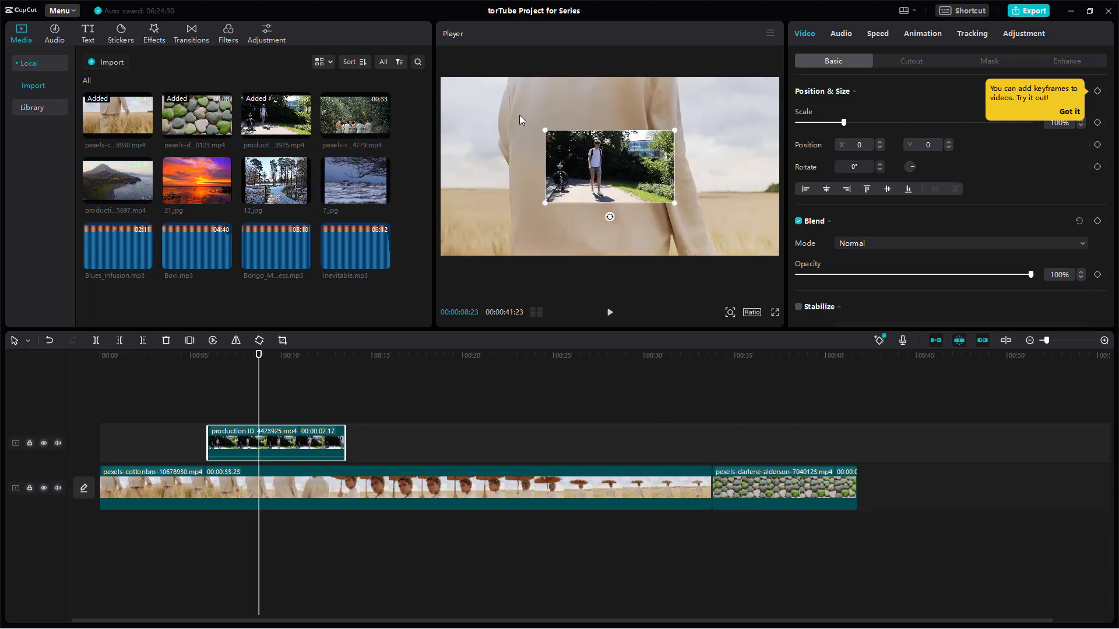
Move the walking overlay toward the upper right of the Player and preview the composition
left_click_drag(610, 165, 713, 122)
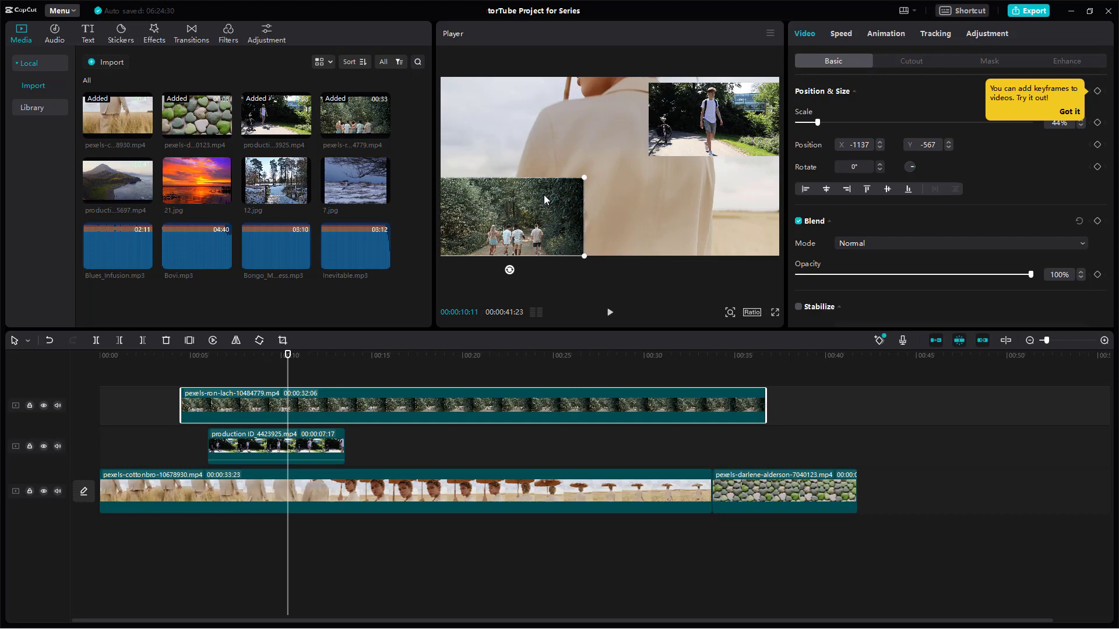
left_click(609, 312)
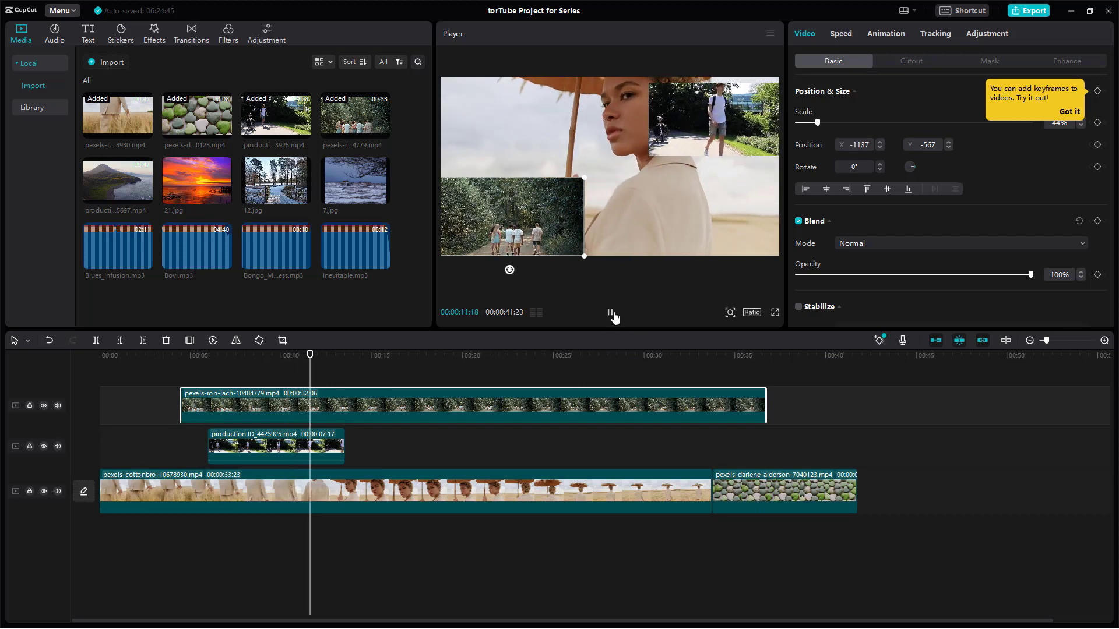
left_click(610, 312)
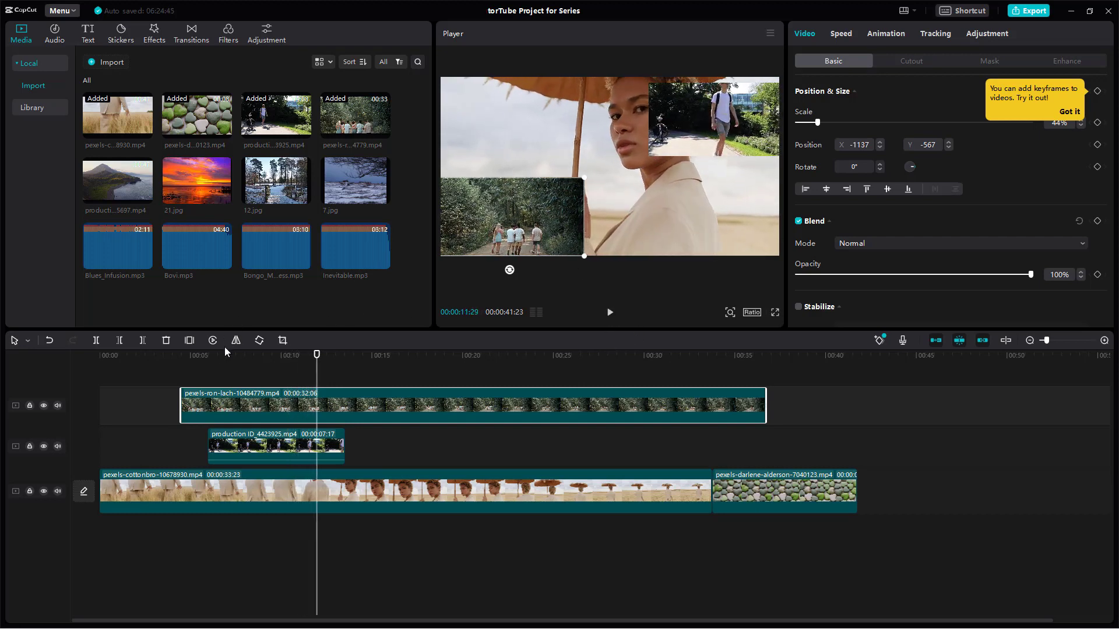
left_click(608, 312)
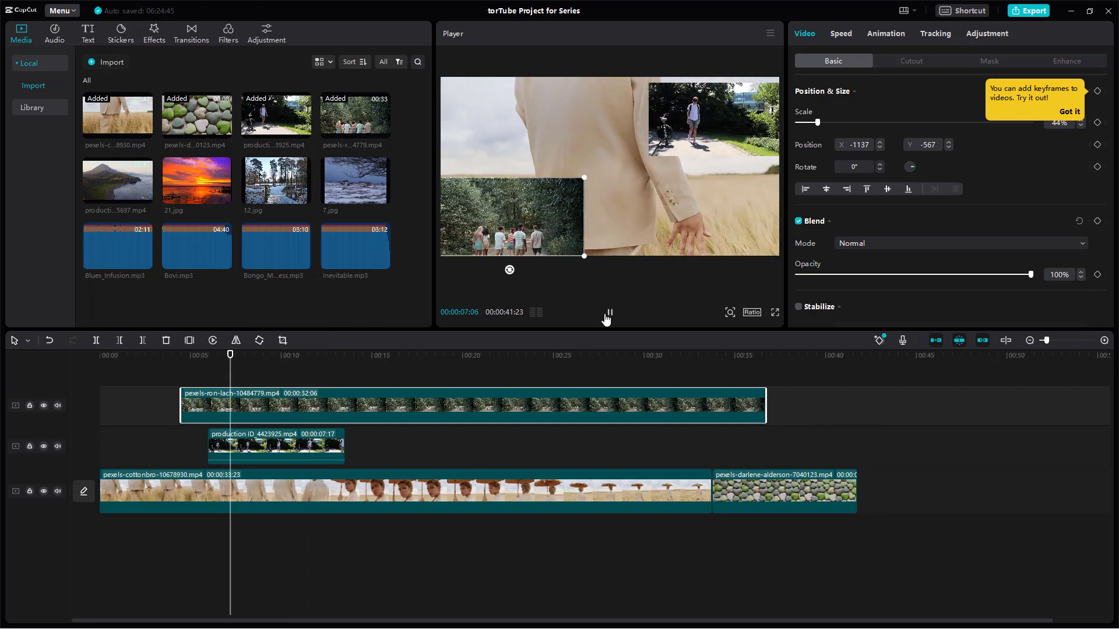
left_click(606, 315)
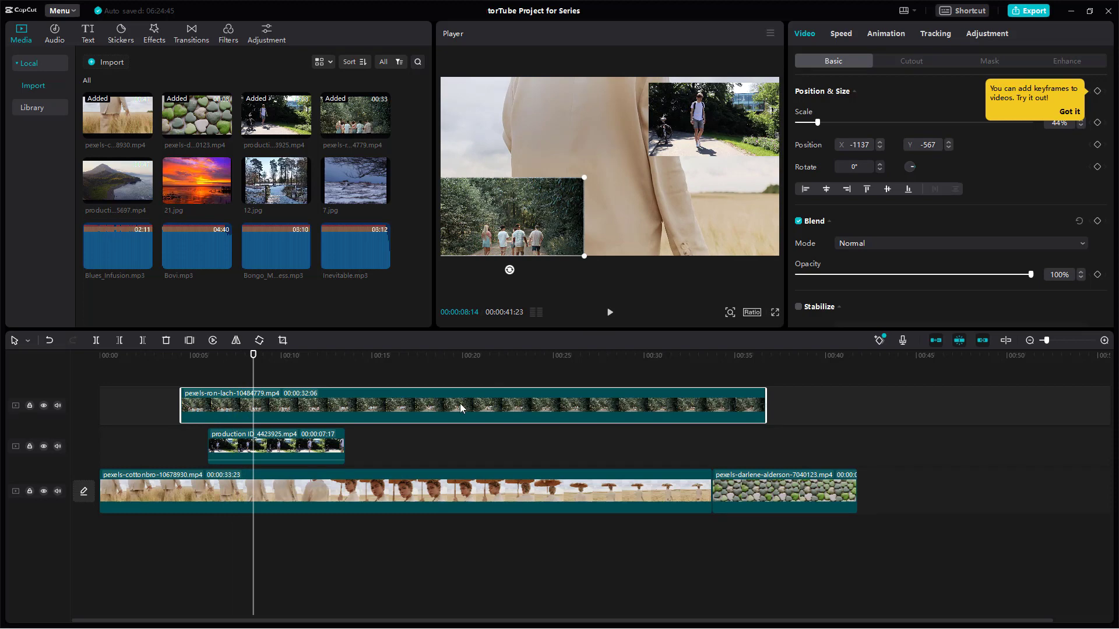
mouse_move(618, 211)
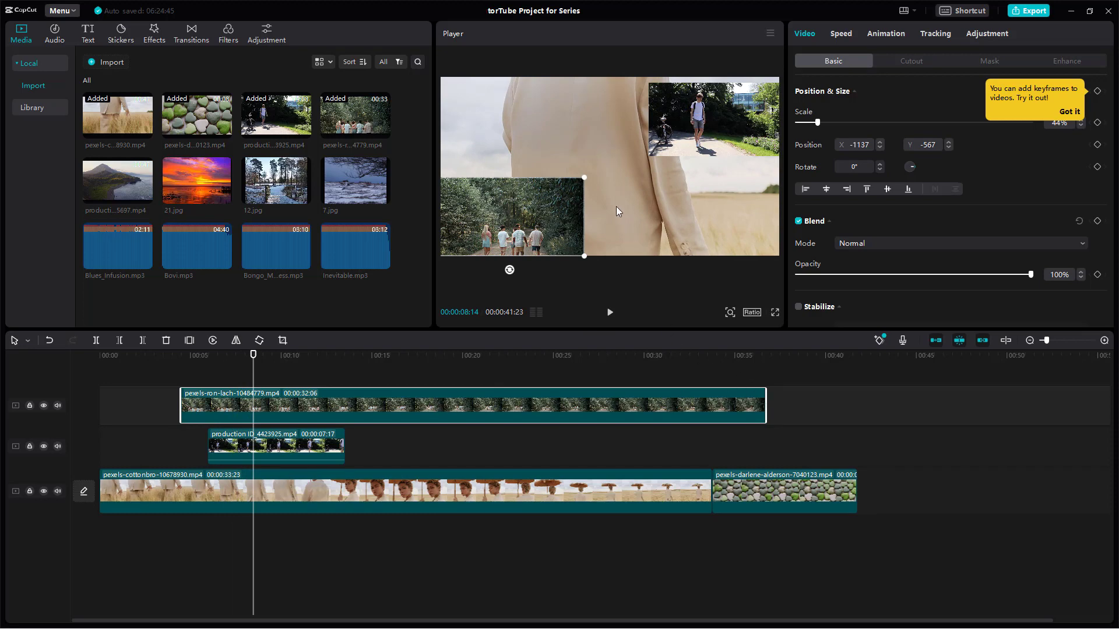
mouse_move(197, 181)
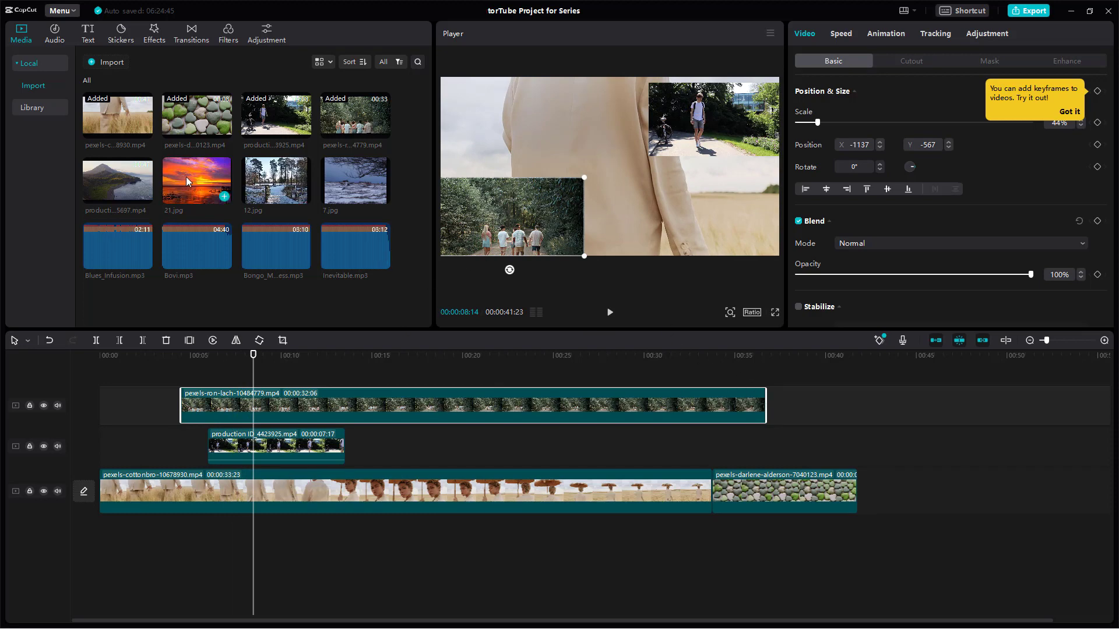